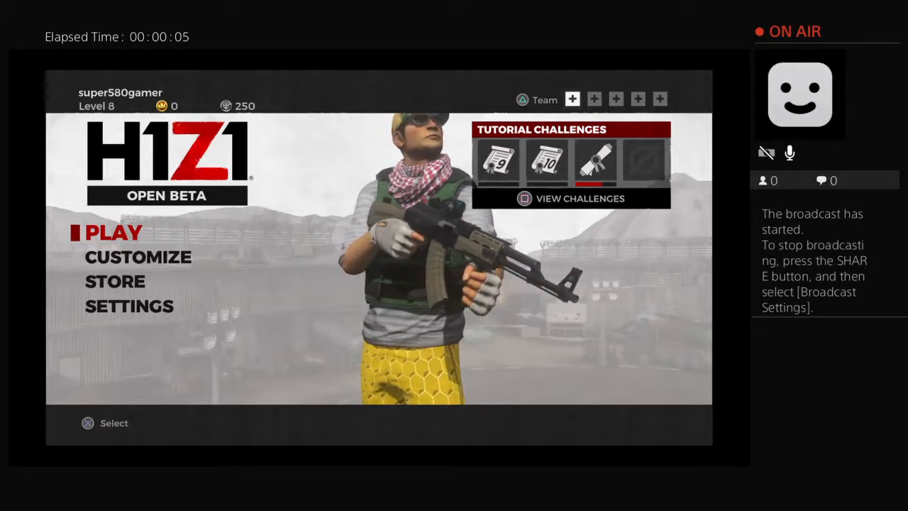
left_click(113, 232)
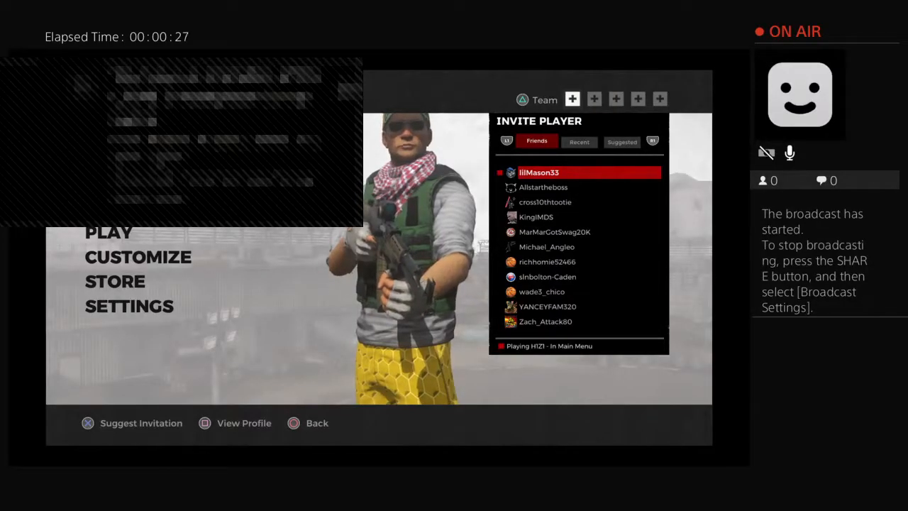
key("down")
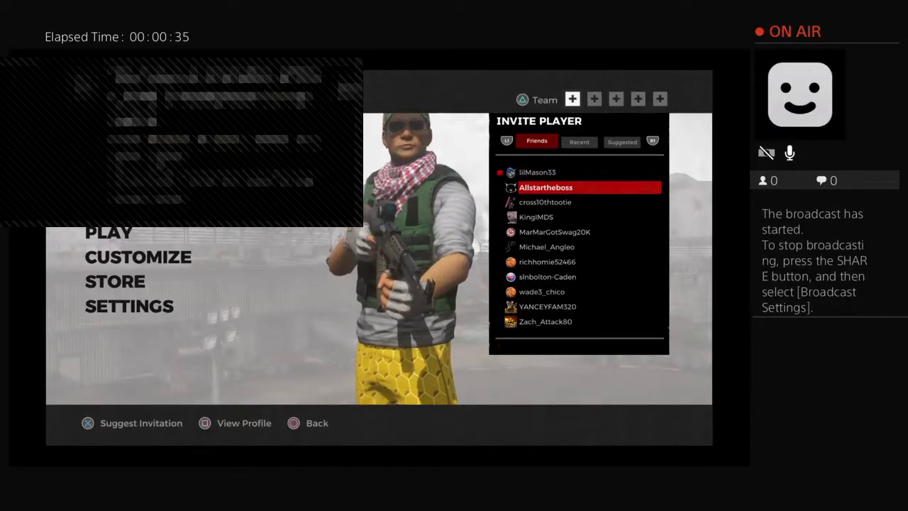